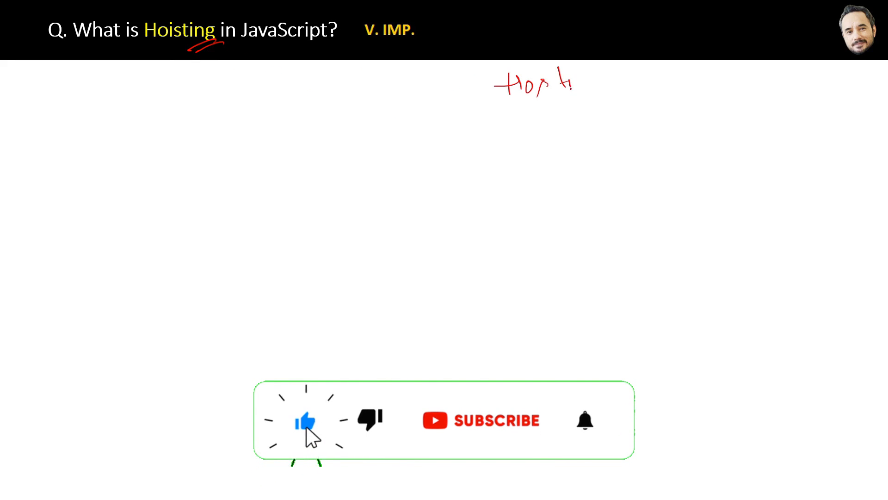
Write 'Hoisting' in red ink in the upper-right blank area of the slide.
{"action": "left_click", "coordinate": [481, 420]}
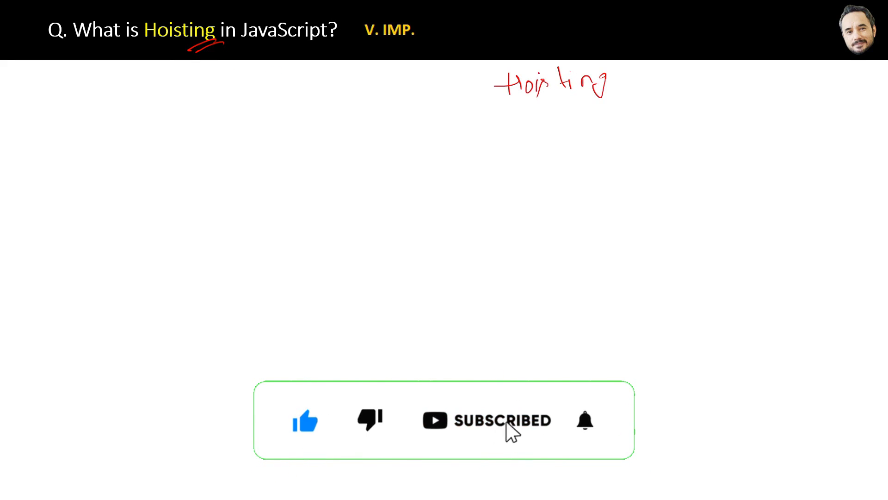
{"action": "left_click", "coordinate": [584, 420]}
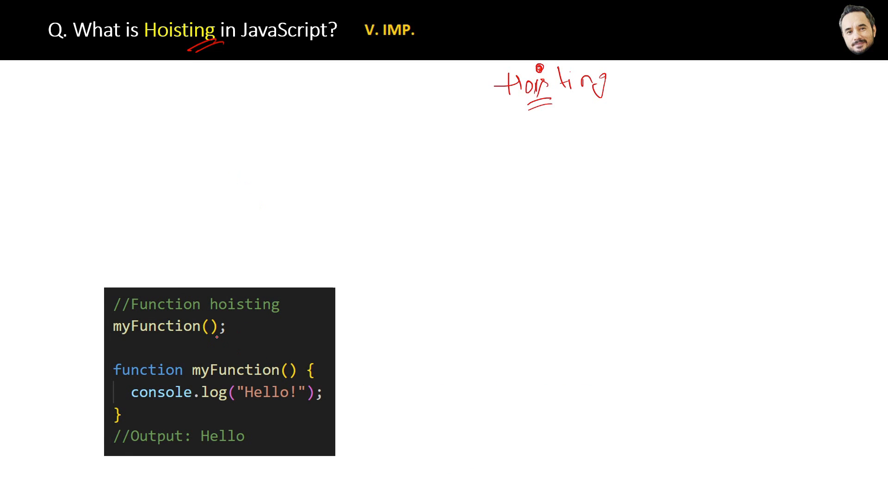
Number the function call and declaration lines and draw arrows lifting the declaration above the call.
{"action": "left_click_drag", "start_coordinate": [224, 334], "coordinate": [266, 326]}
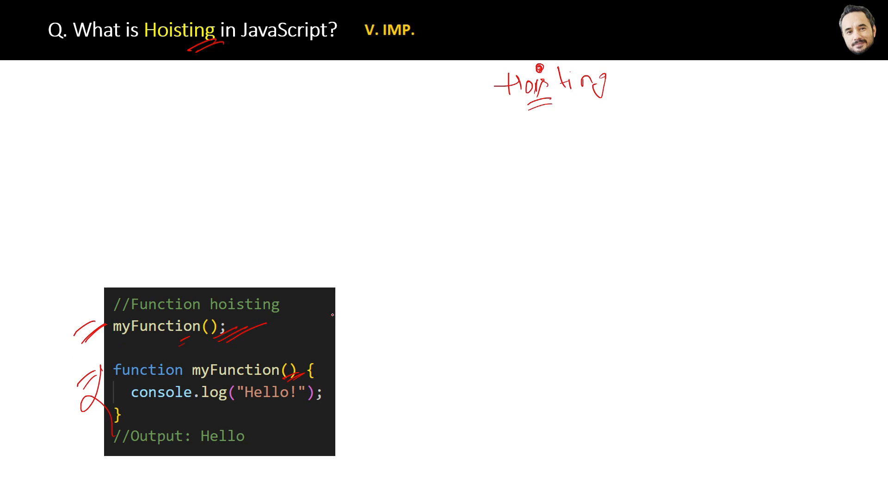
{"action": "left_click_drag", "start_coordinate": [342, 314], "coordinate": [349, 408]}
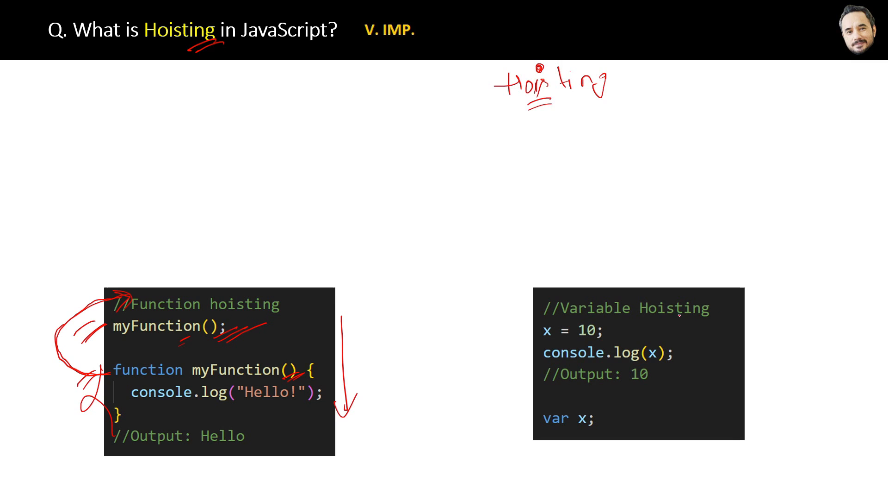
Underline 'var x;', draw a curved arrow lifting it to the top, and note 'let' beside x = 10.
{"action": "left_click_drag", "start_coordinate": [597, 422], "coordinate": [620, 416]}
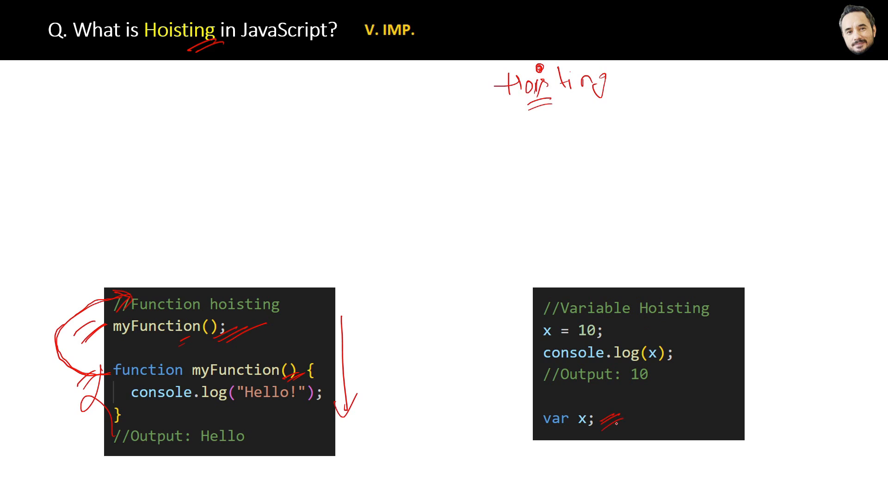
{"action": "left_click_drag", "start_coordinate": [600, 424], "coordinate": [629, 416]}
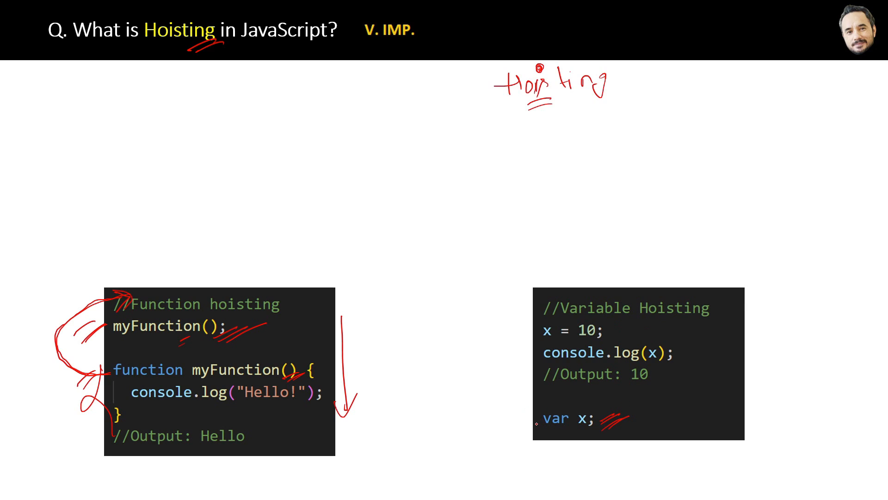
{"action": "left_click_drag", "start_coordinate": [552, 296], "coordinate": [536, 424]}
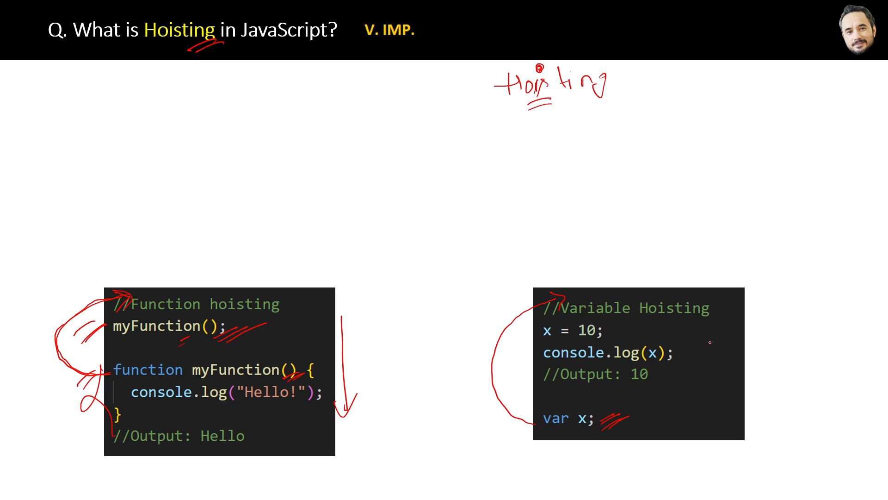
{"action": "type", "text": "let"}
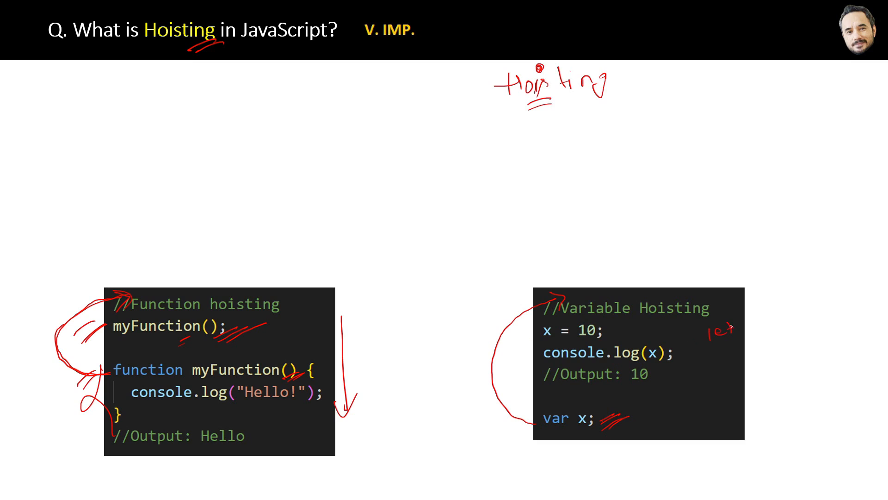